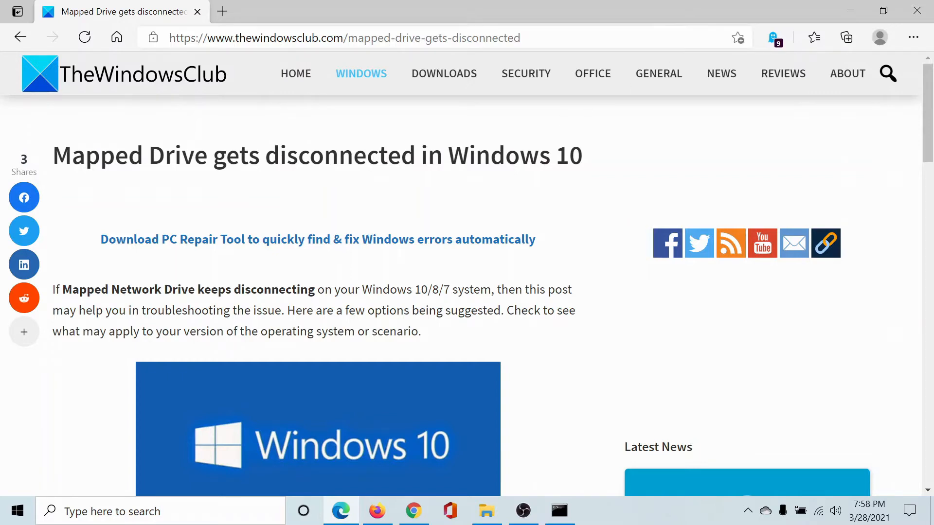
Scroll the article down to its 'Turn off the auto-disconnect feature' section
scroll("down", 3)
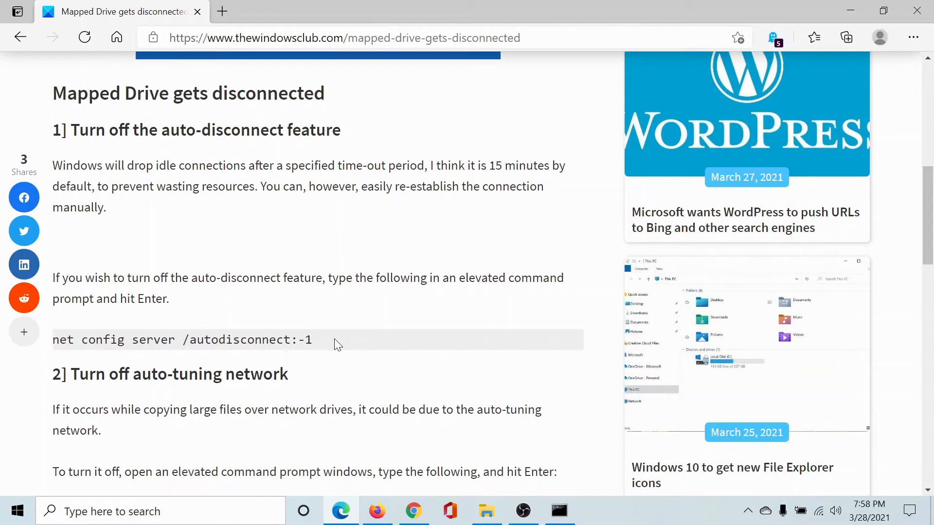
Select the net config command and search 'comm' to launch Command Prompt as administrator
left_click_drag(52, 339, 311, 340)
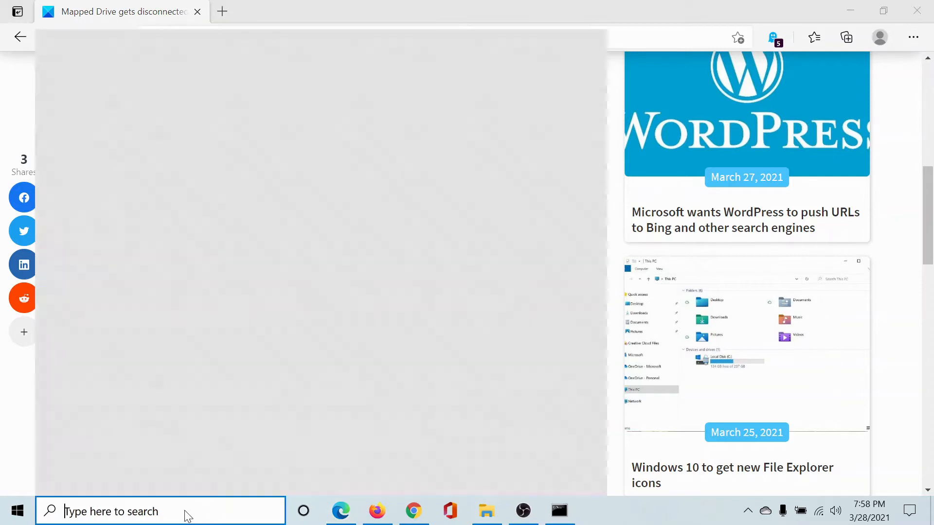
type("comm")
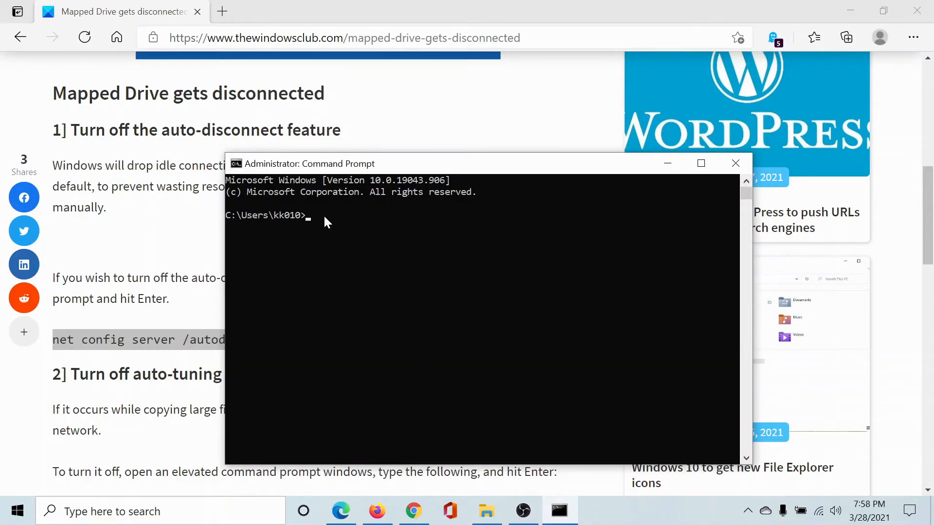
Run 'net config server /autodisconnect:-1', then 'netsh int tcp set global autotuninglevel=disabled'
type("net config server /autodisconnect:-1")
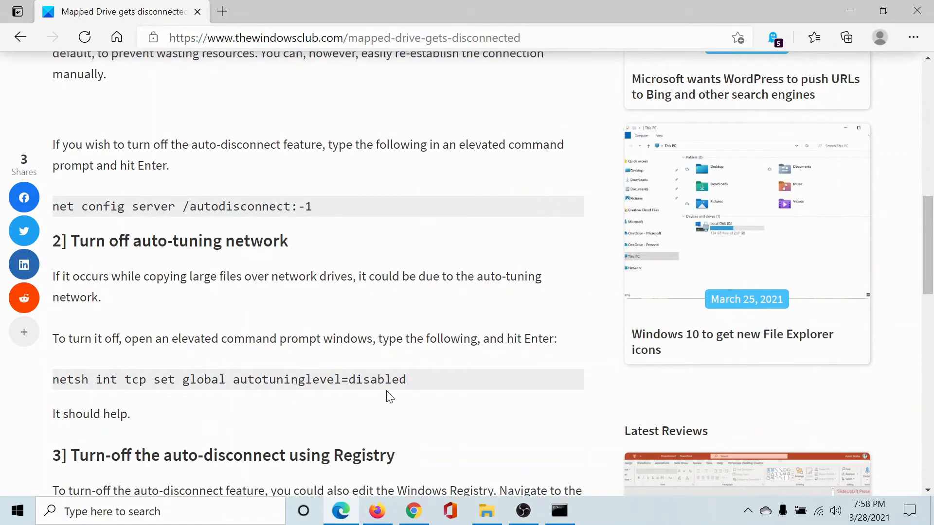
left_click_drag(132, 379, 406, 380)
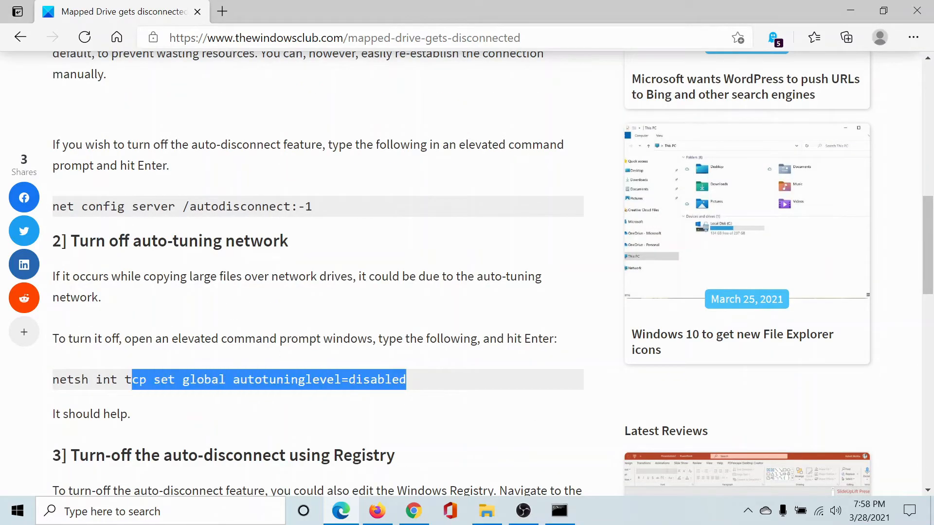
right_click(270, 379)
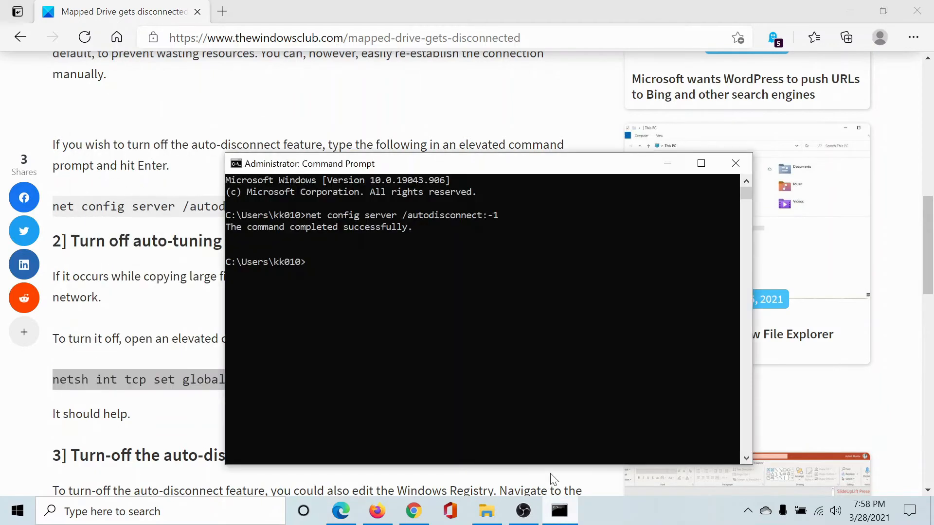
type("netsh int tcp set global autotuninglevel=disabled")
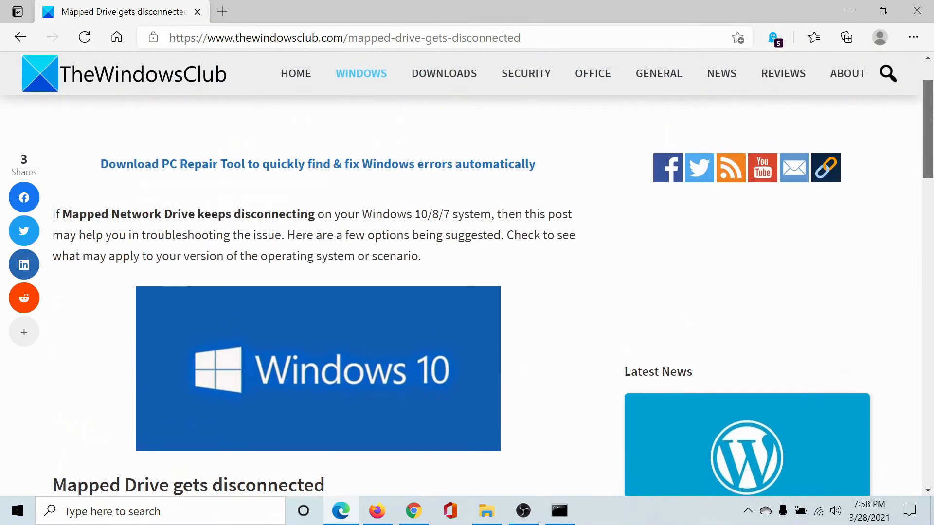
scroll("up", 3)
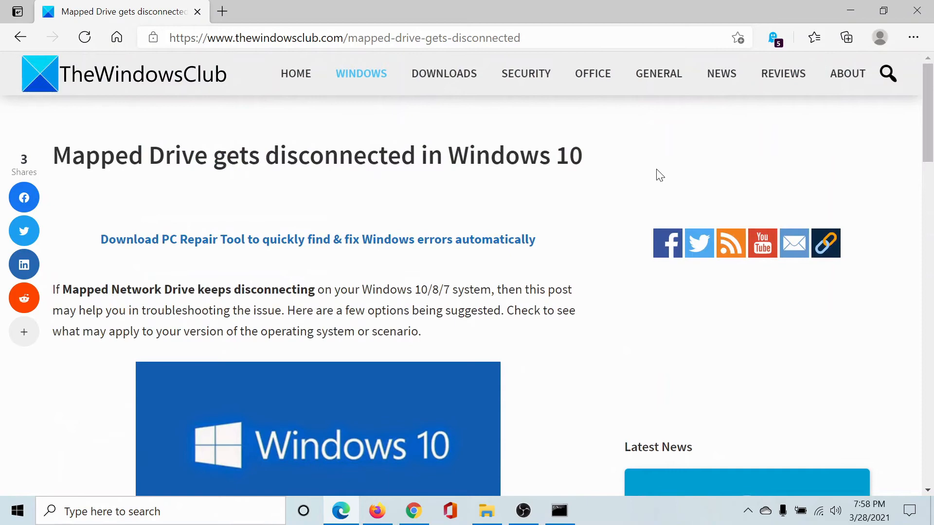